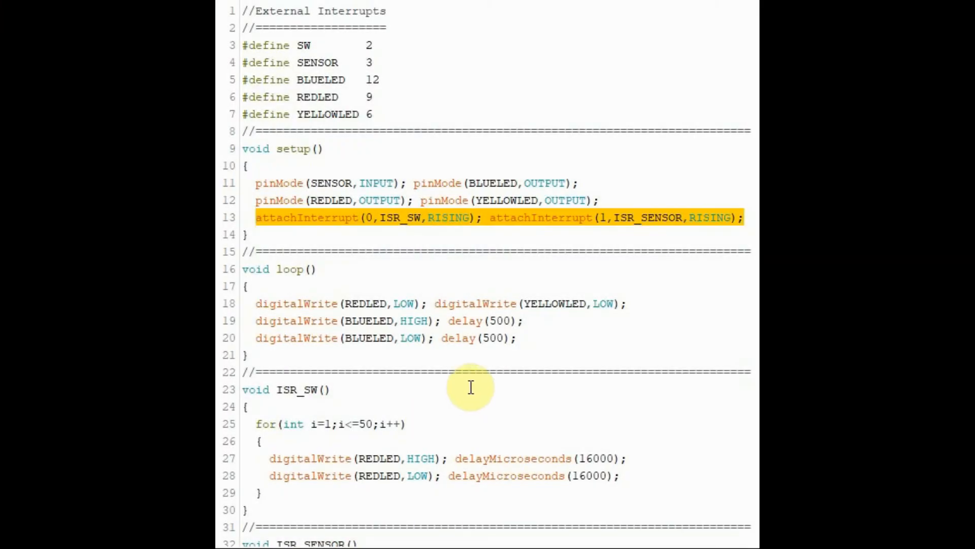
{"action": "mouse_move", "coordinate": [478, 338]}
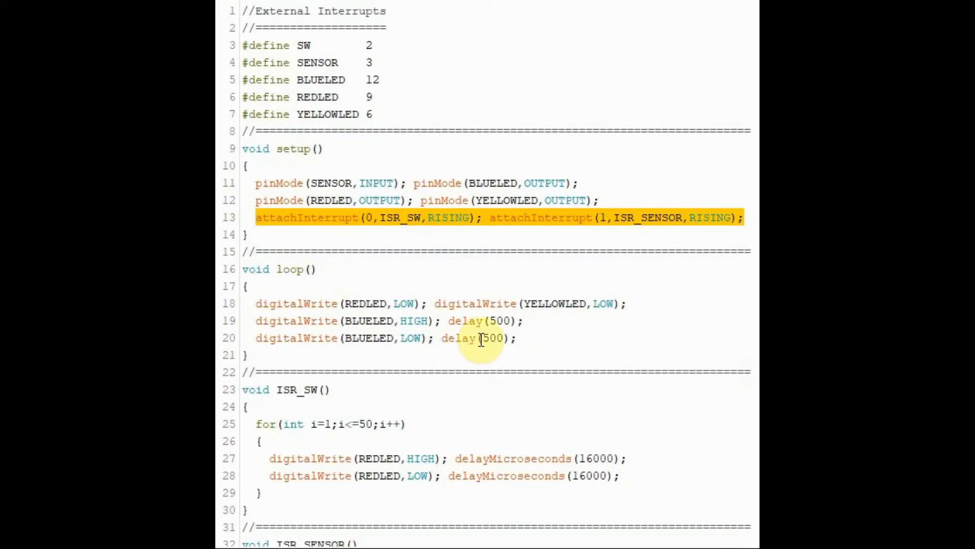
{"action": "mouse_move", "coordinate": [301, 185]}
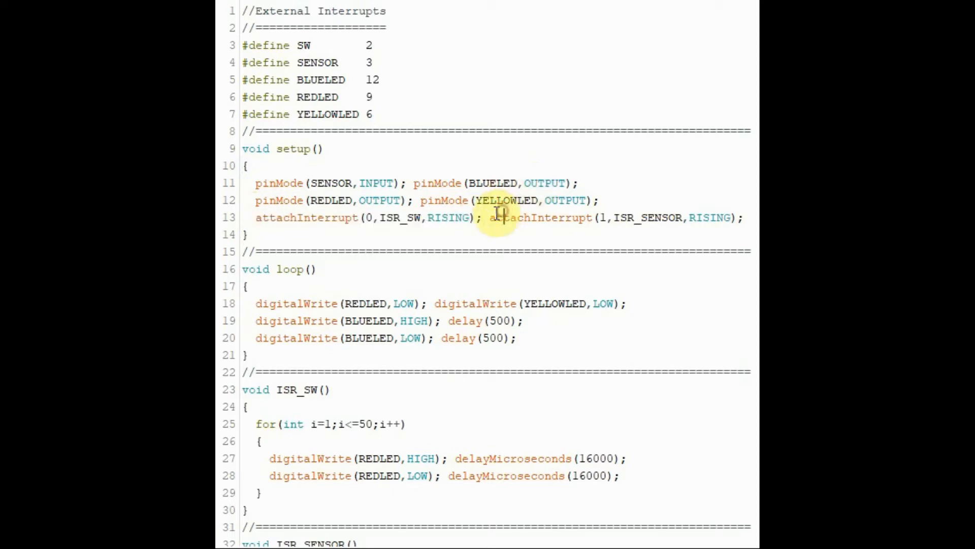
{"action": "left_click_drag", "start_coordinate": [364, 217], "coordinate": [473, 218]}
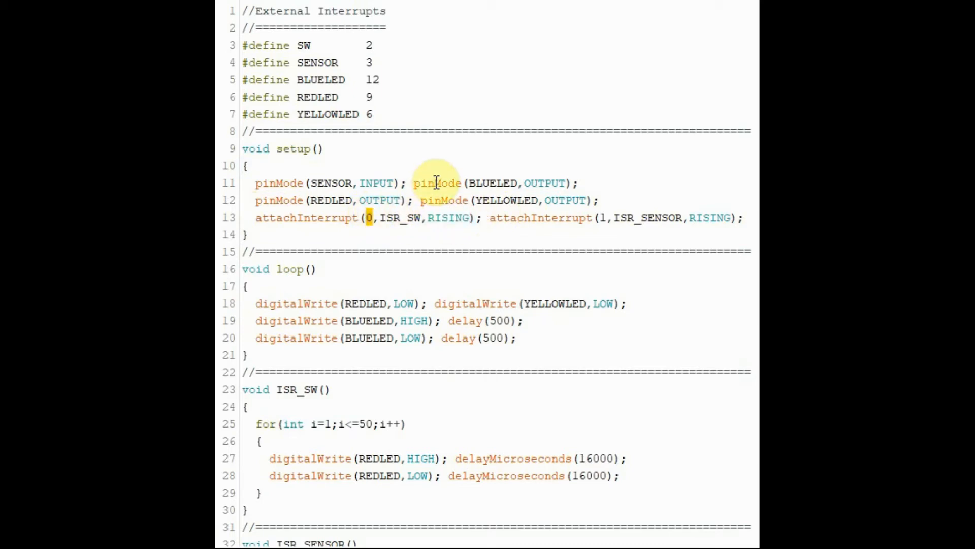
{"action": "mouse_move", "coordinate": [384, 217]}
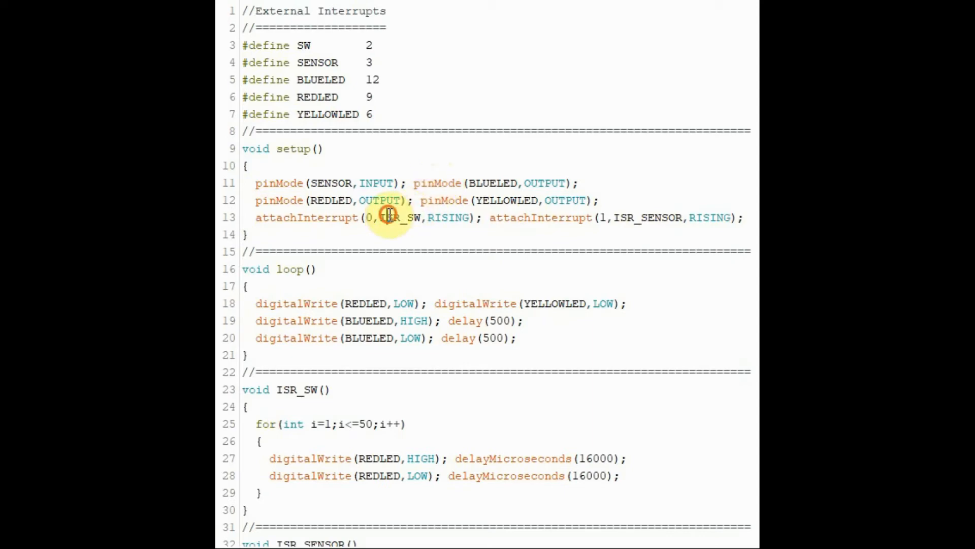
{"action": "double_click", "coordinate": [396, 218]}
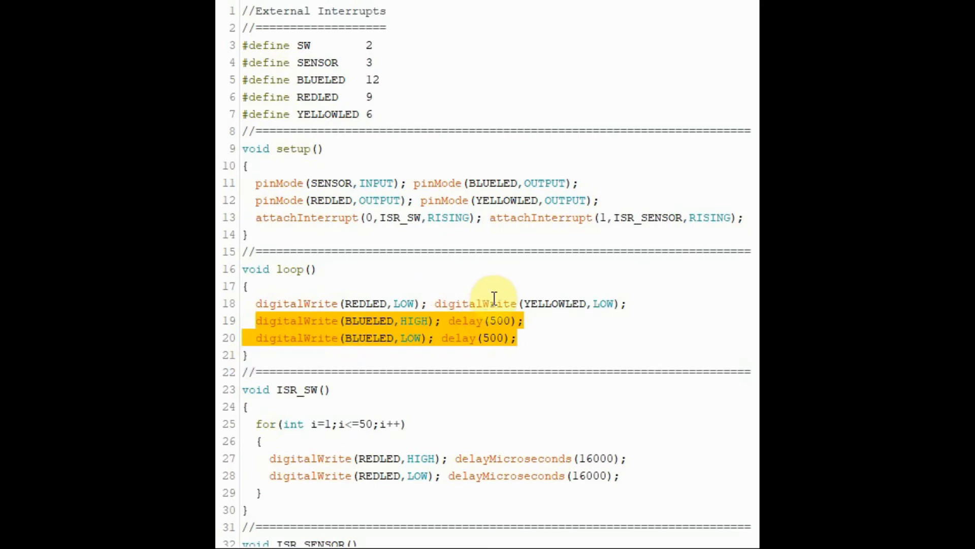
{"action": "mouse_move", "coordinate": [477, 327]}
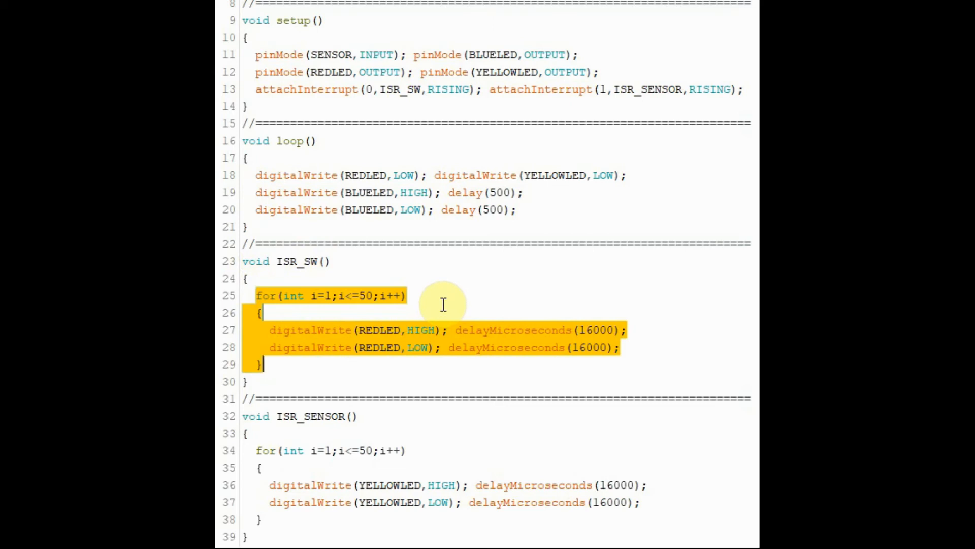
{"action": "mouse_move", "coordinate": [449, 301]}
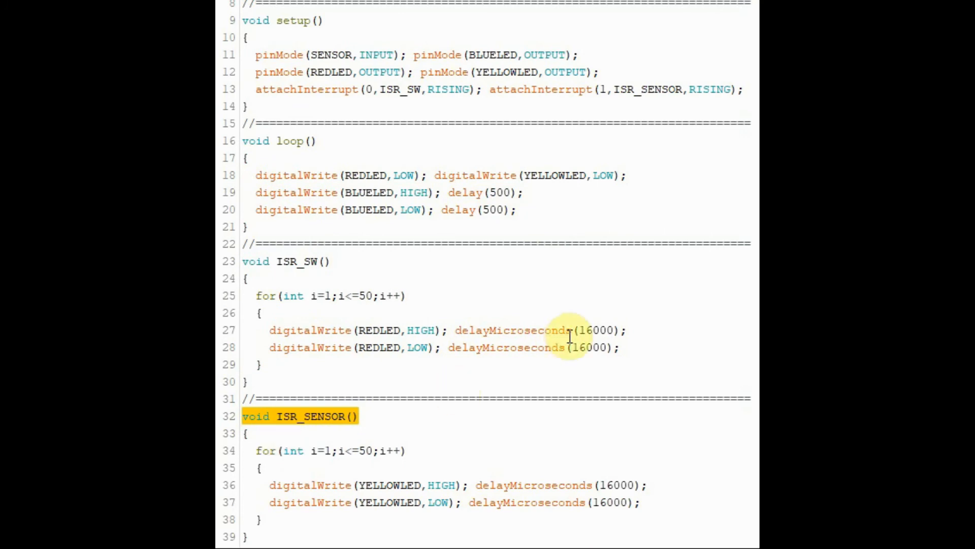
{"action": "mouse_move", "coordinate": [483, 399]}
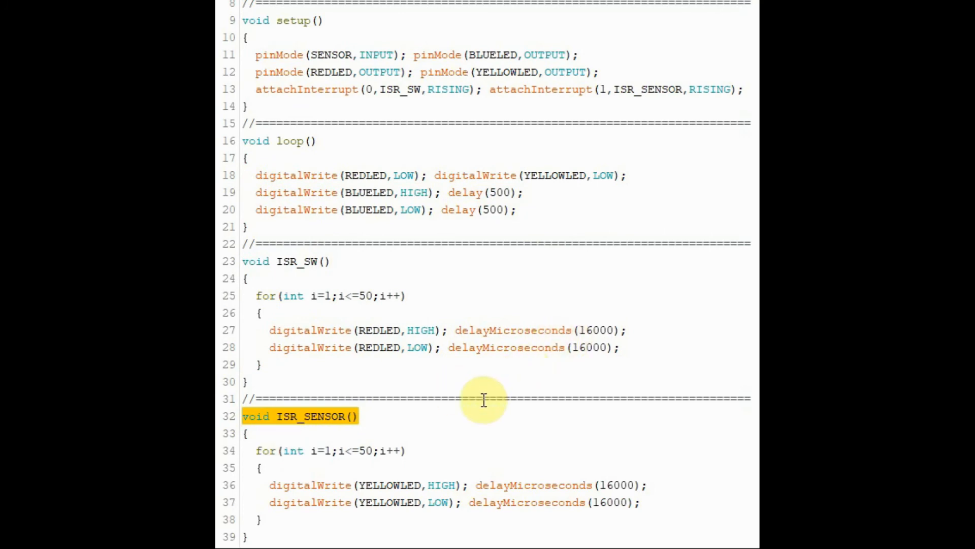